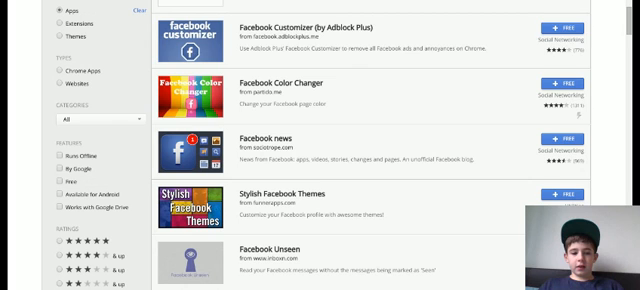
Re-add the Facebook app via its + FREE button in the search results, now showing Checking
scroll("down", 3)
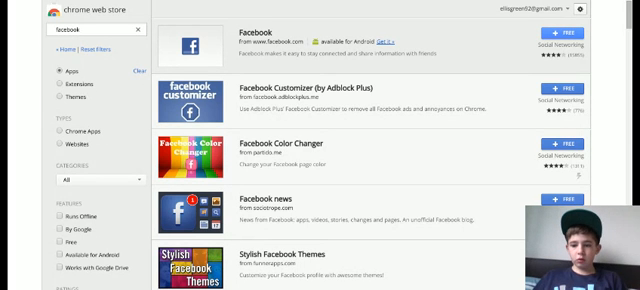
left_click(567, 39)
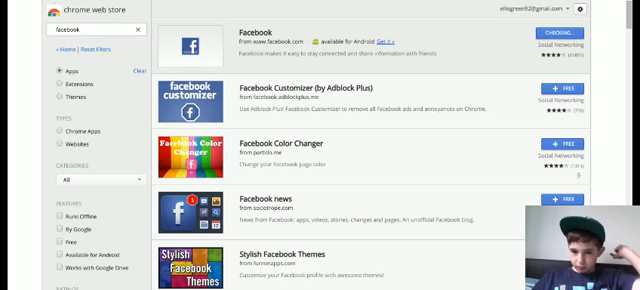